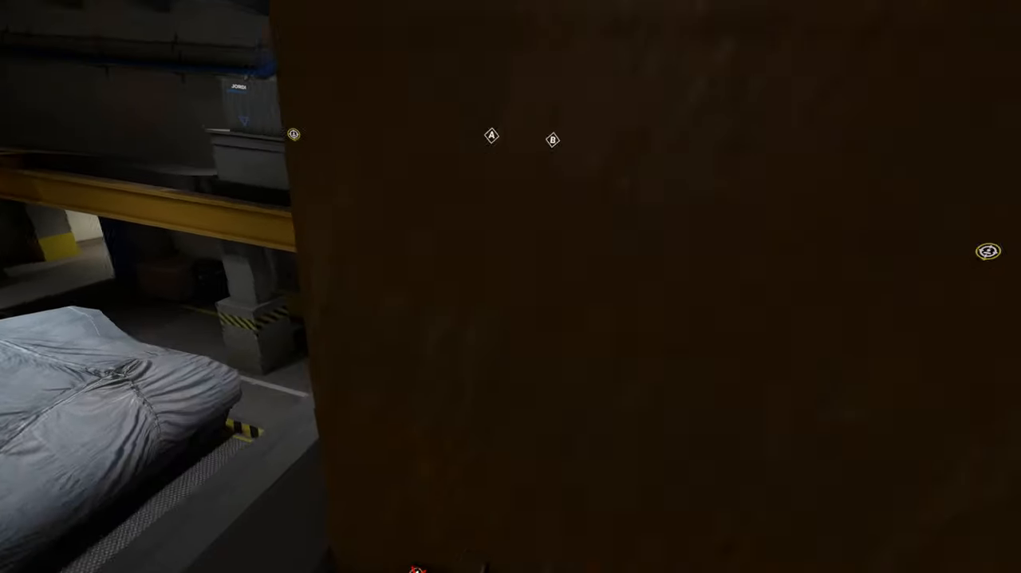
{"action": "mouse_move", "coordinate": [511, 287]}
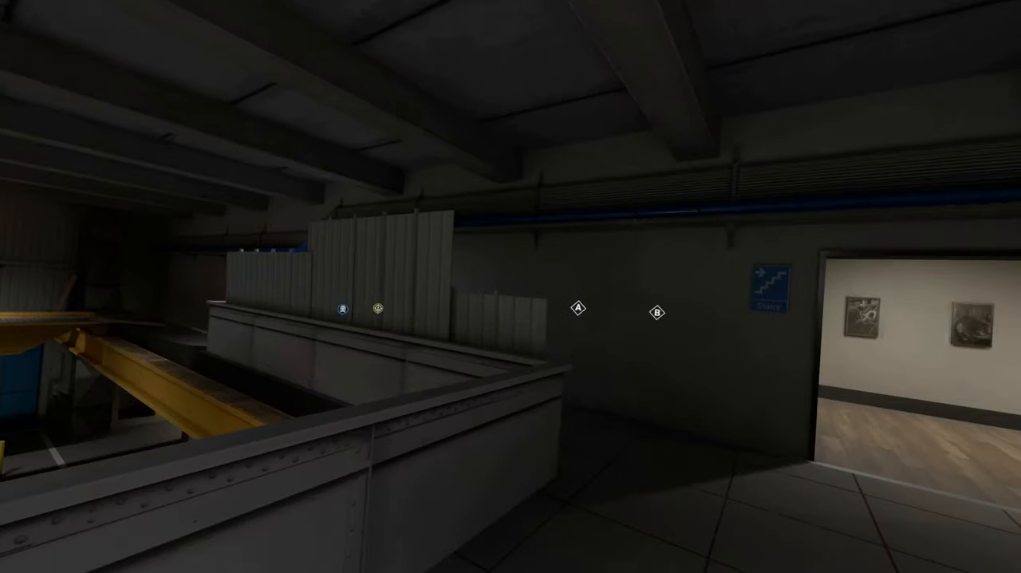